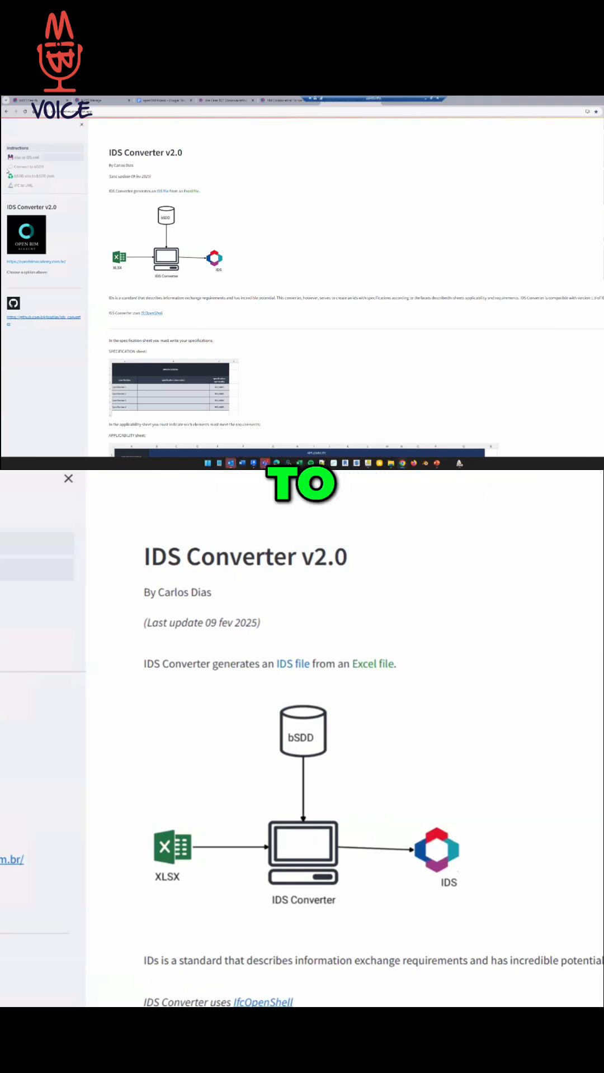
# Scroll the instructions page to the SPECIFICATION and APPLICABILITY sheet example images
pyautogui.scroll(-3)
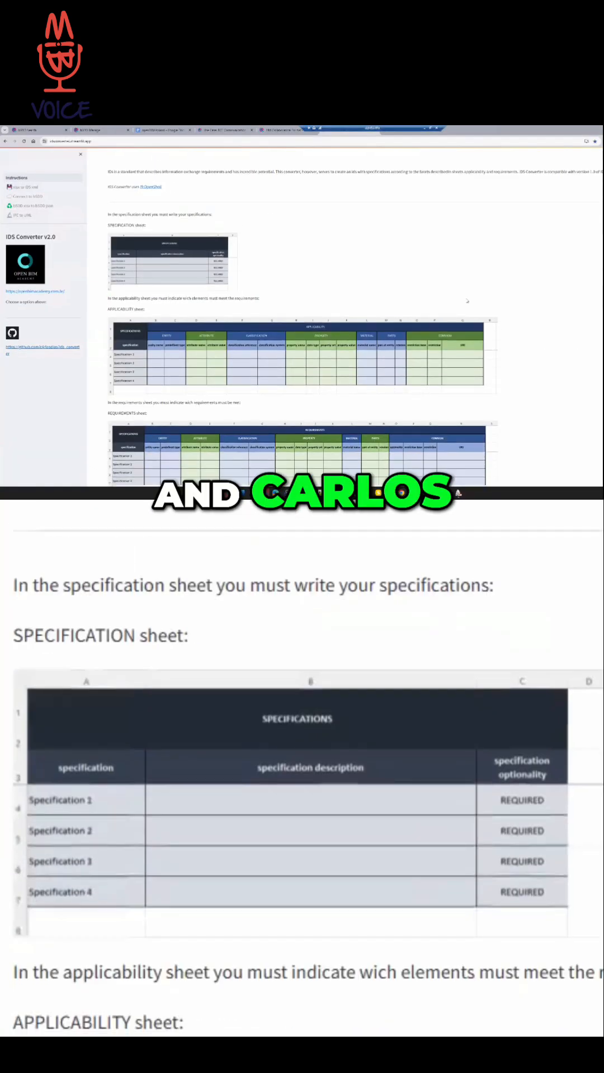
pyautogui.moveTo(390, 303)
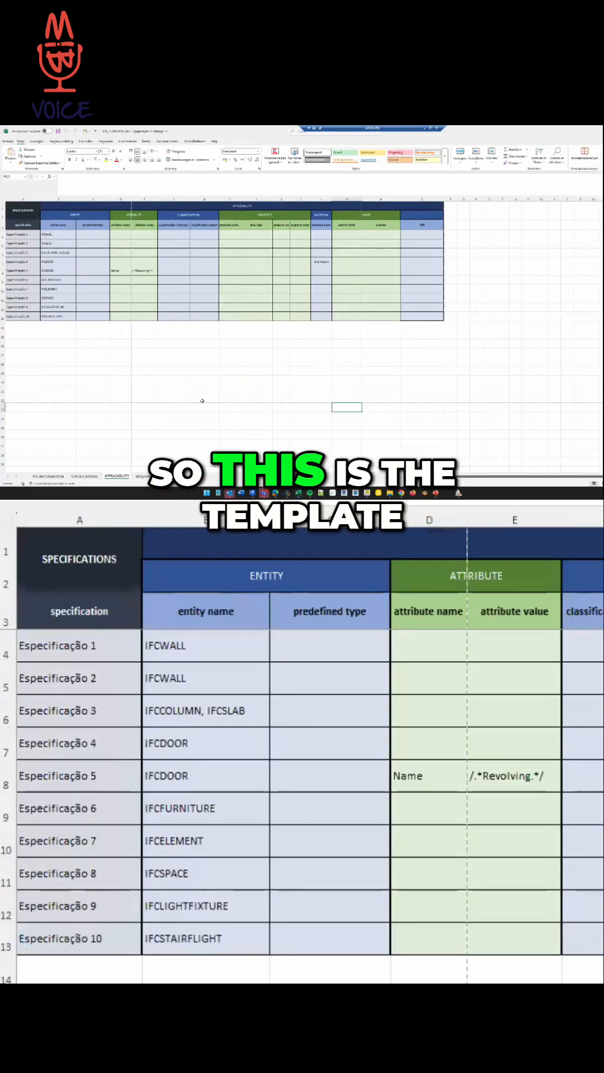
# Review the ten example specifications and check that Especificação 5 is marked required
pyautogui.click(47, 476)
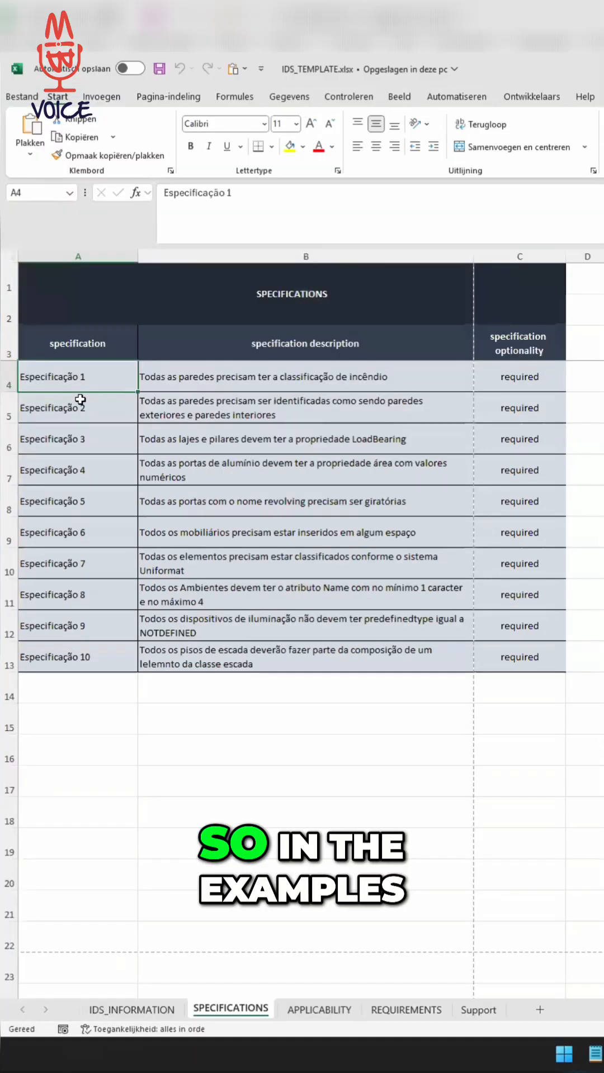
pyautogui.click(76, 470)
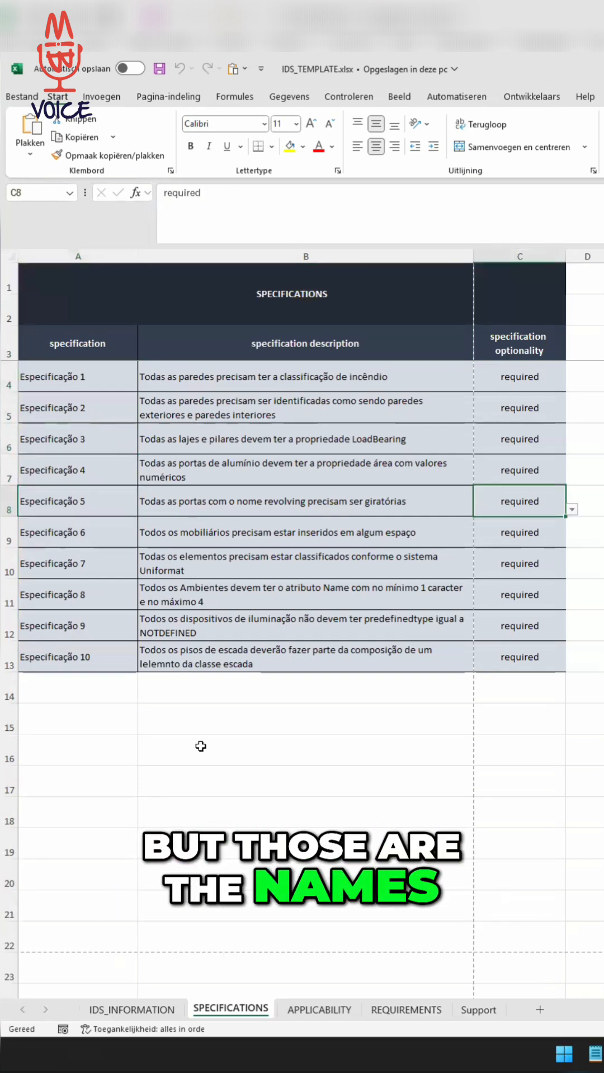
# Inspect Especificação 5's Name attribute value Revolving and the material criteria columns
pyautogui.click(319, 1011)
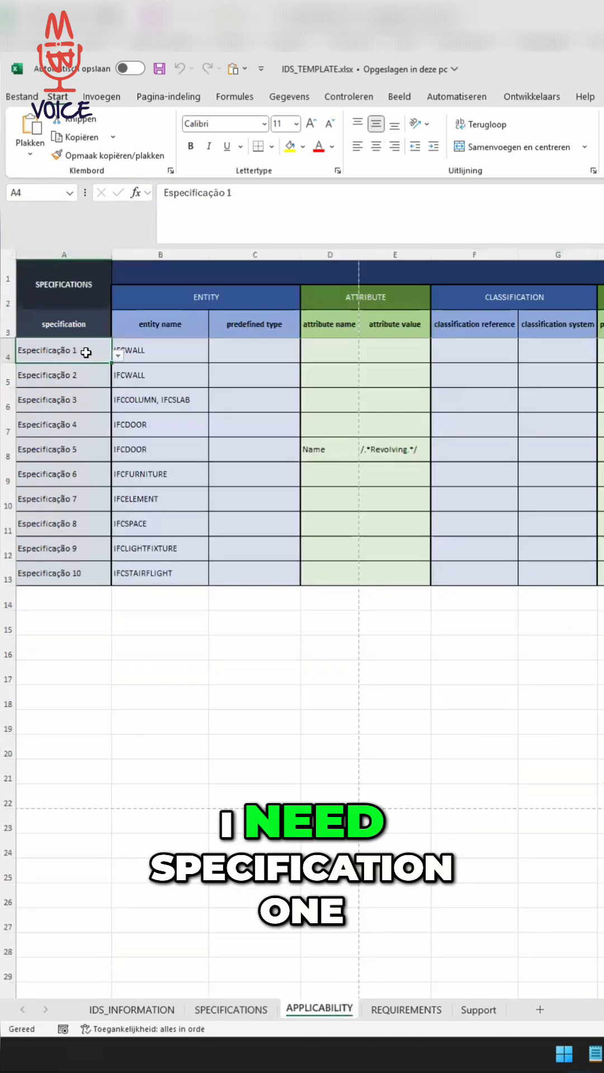
pyautogui.click(159, 351)
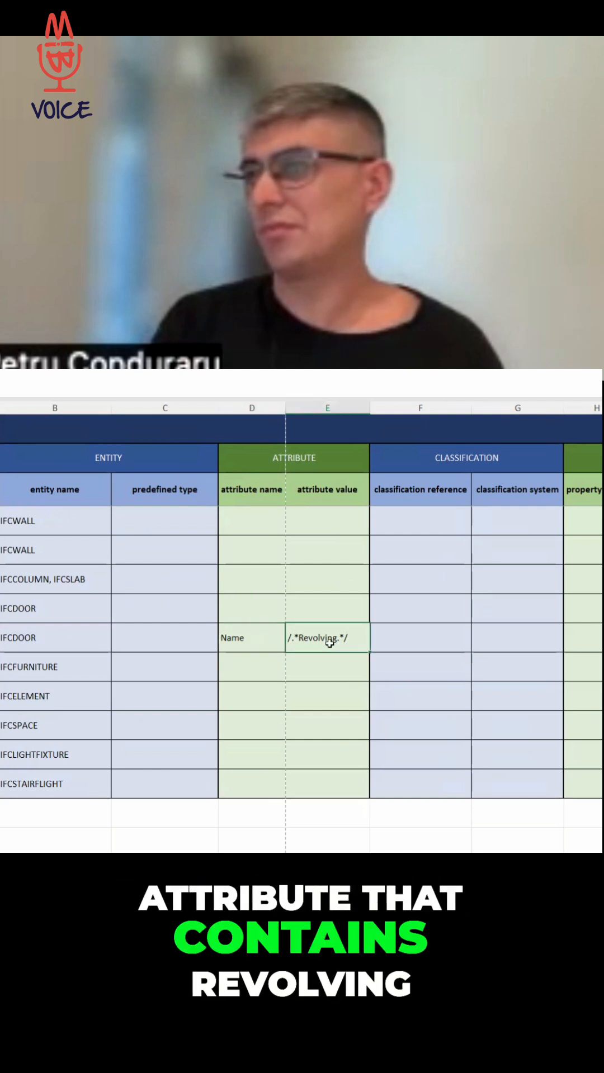
pyautogui.hscroll(3)
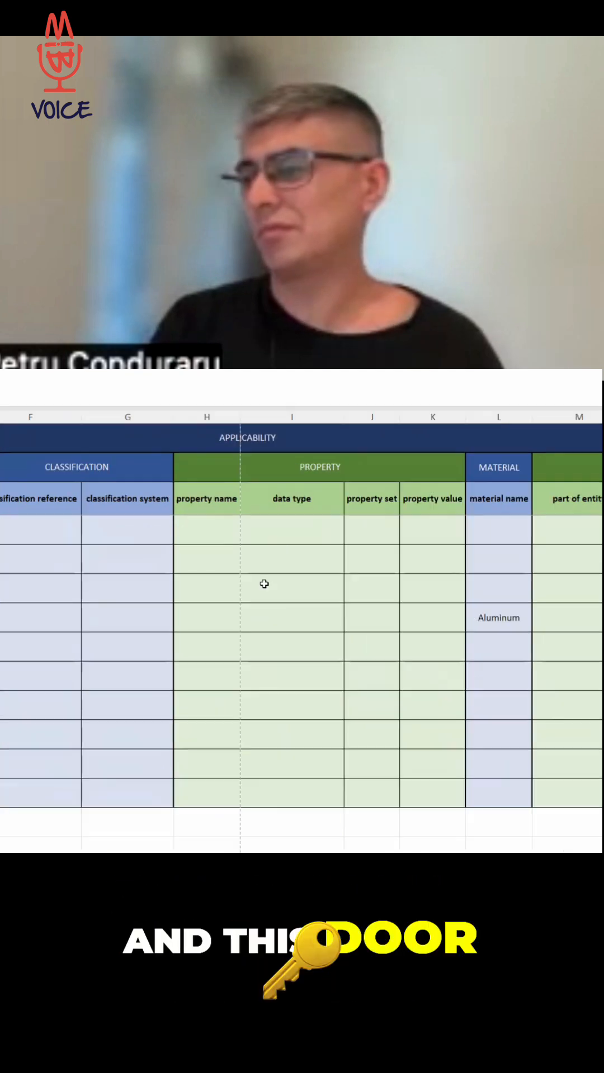